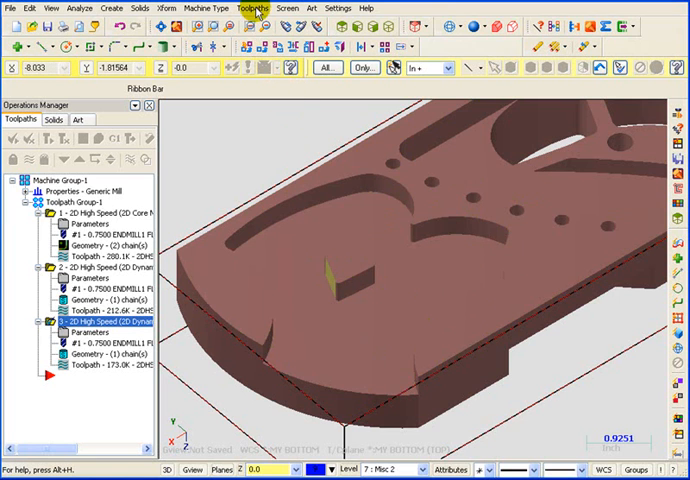
Step: Start a new 2D High Speed toolpath from the Toolpaths menu
{"action": "left_click", "coordinate": [252, 8]}
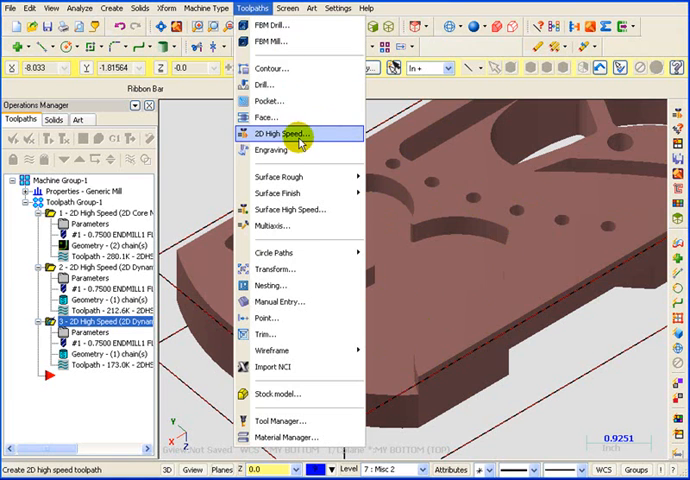
{"action": "left_click", "coordinate": [288, 132]}
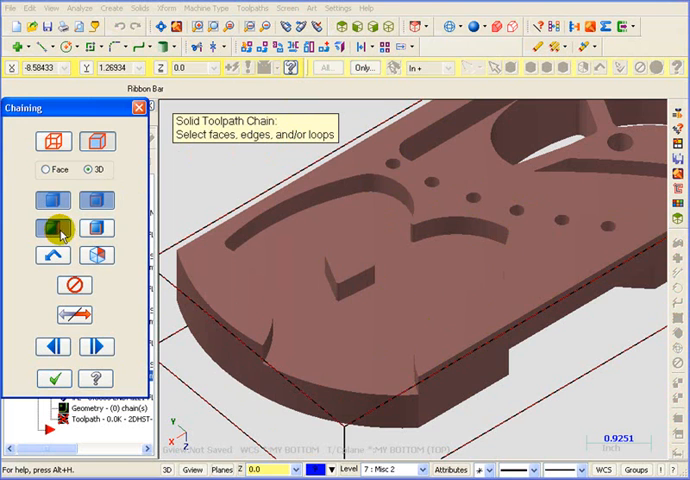
Step: Chain the solid's top face and the open pocket floor face as the toolpath geometry
{"action": "left_click", "coordinate": [222, 290]}
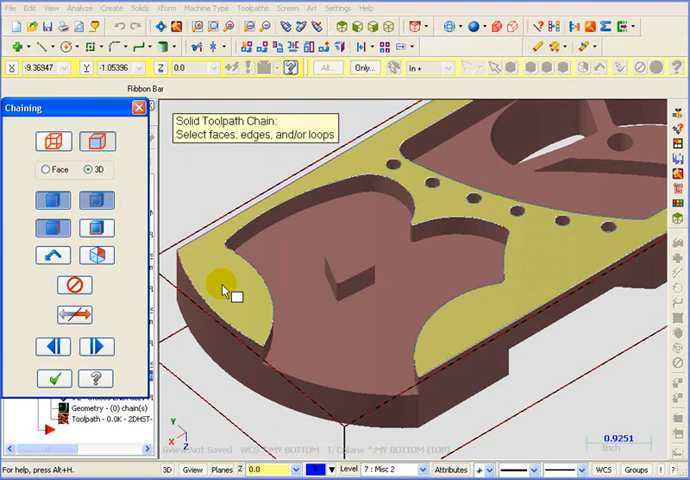
{"action": "left_click", "coordinate": [222, 288]}
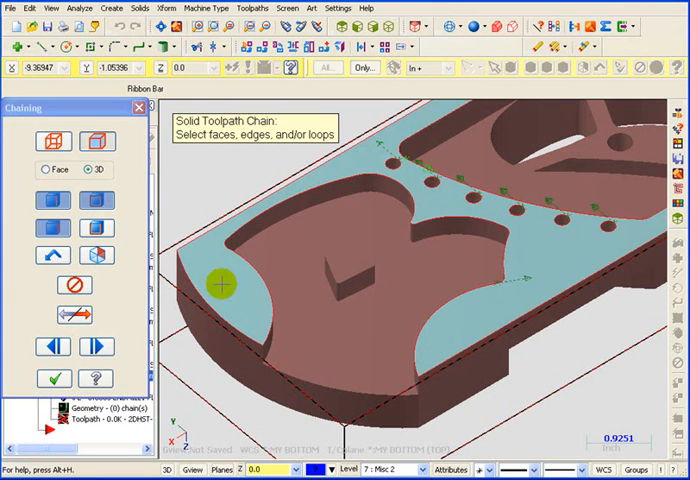
{"action": "left_click", "coordinate": [340, 332]}
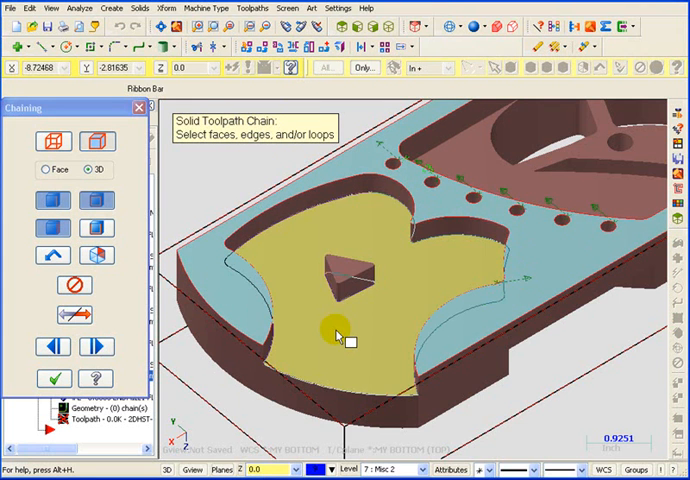
{"action": "left_click", "coordinate": [338, 340]}
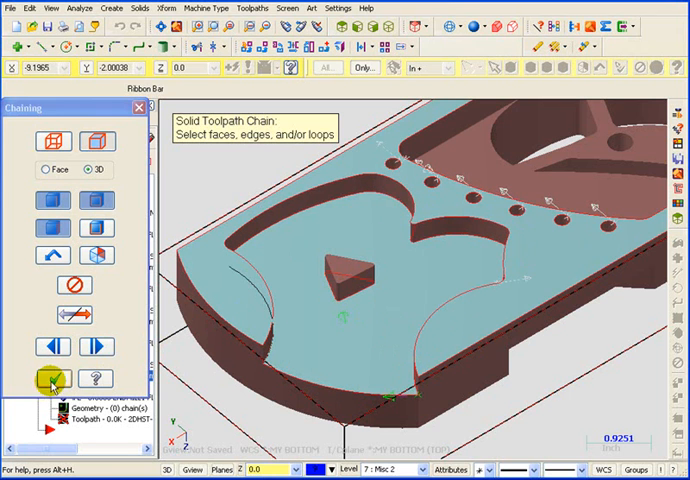
{"action": "left_click", "coordinate": [48, 380]}
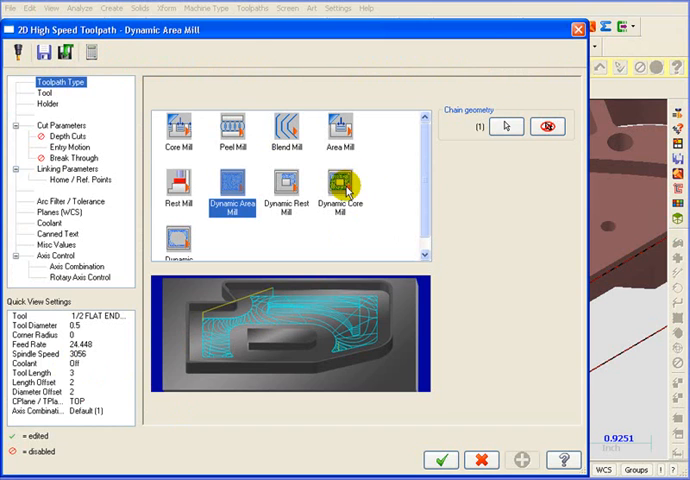
Step: Make the toolpath type Dynamic Core Mill and move on to its cut parameters
{"action": "left_click", "coordinate": [340, 190]}
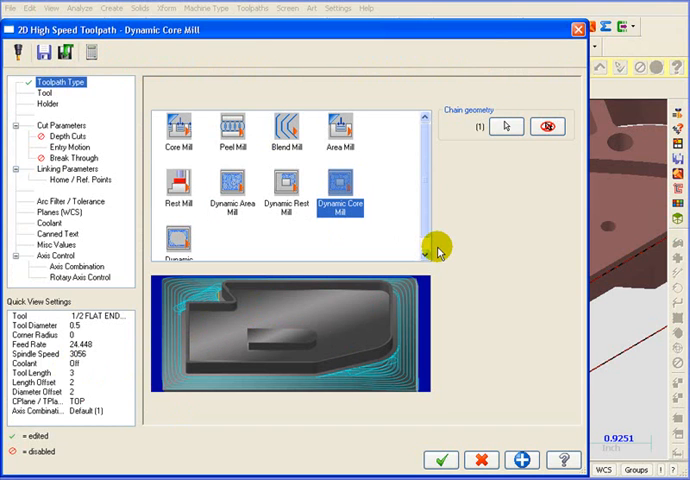
{"action": "mouse_move", "coordinate": [284, 352]}
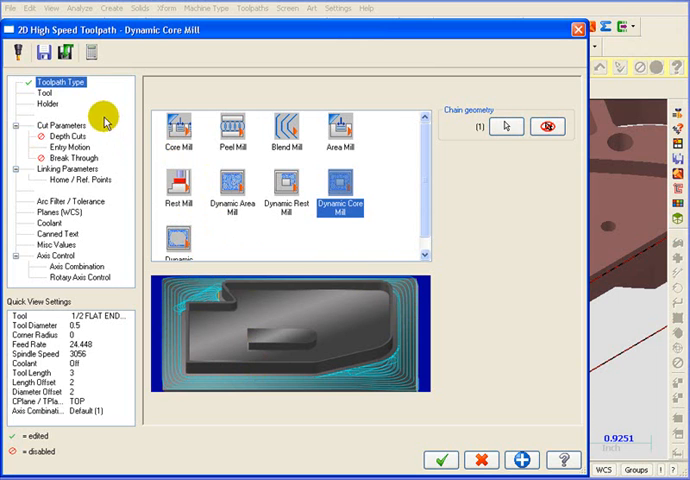
{"action": "left_click", "coordinate": [52, 128]}
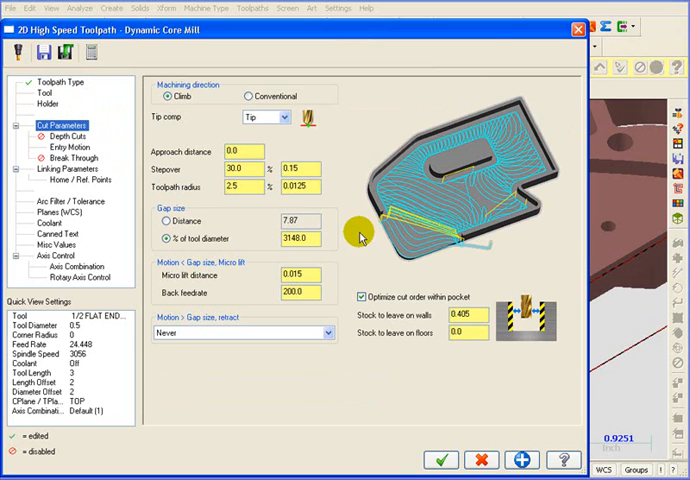
Step: Assign the 3/4 flat endmill with the comment 'Rough The Bottom Open Pocket'
{"action": "left_click", "coordinate": [40, 92]}
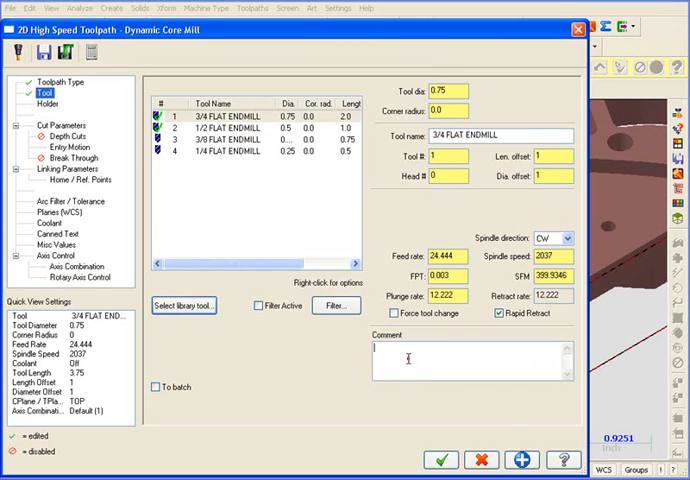
{"action": "type", "text": "Rough The Bottom Open Pocket"}
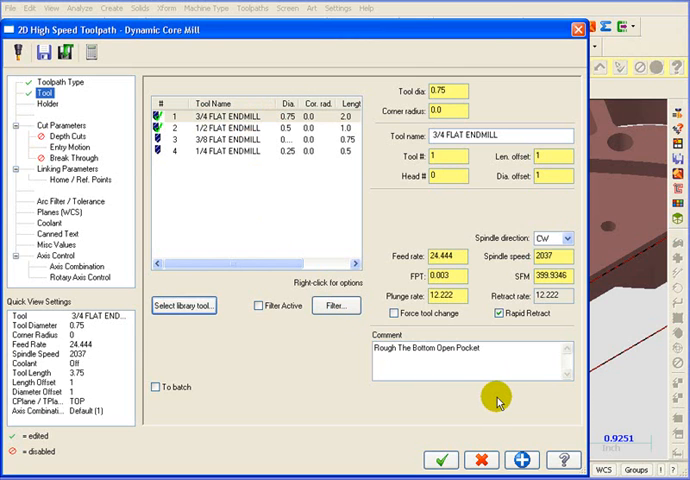
{"action": "left_click", "coordinate": [52, 128]}
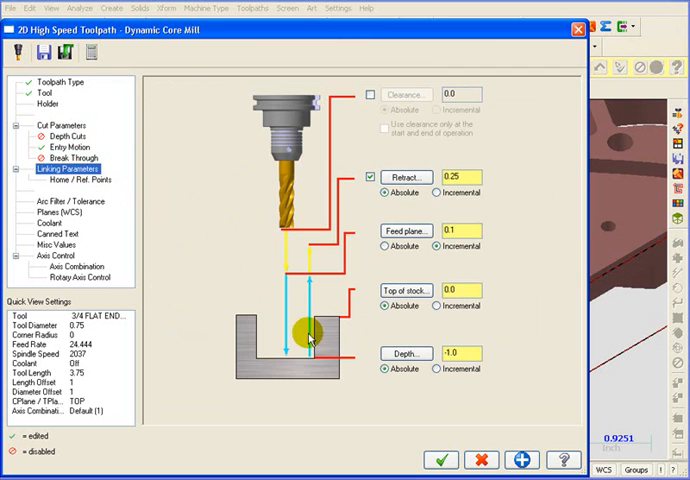
Step: Set the final depth to -0.35 and accept, generating the Dynamic Core Mill toolpath
{"action": "left_click", "coordinate": [440, 460]}
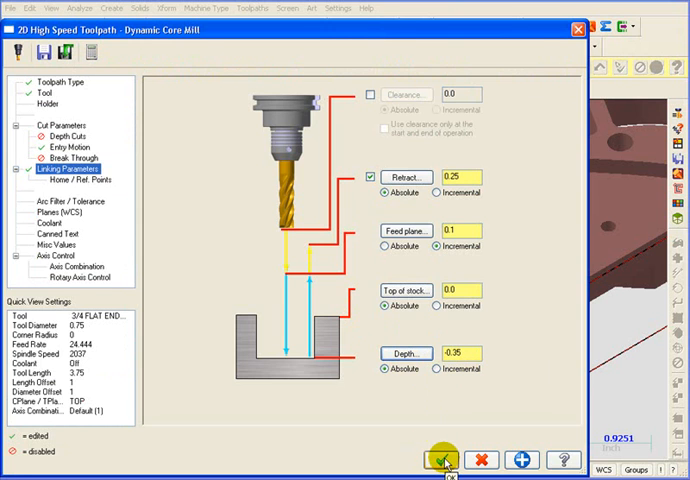
{"action": "left_click", "coordinate": [444, 460]}
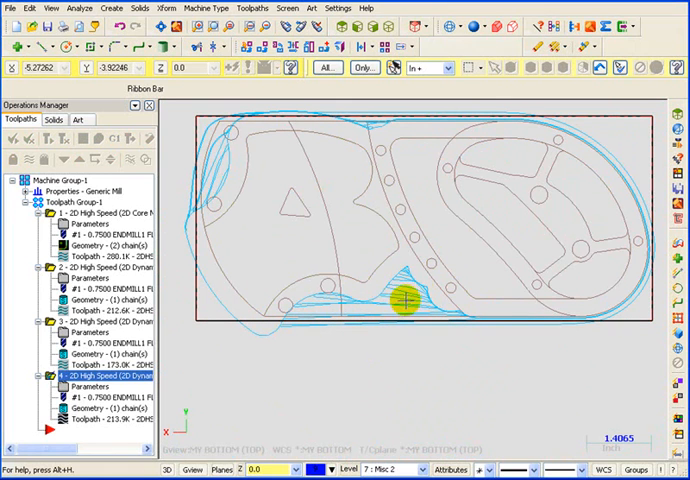
{"action": "mouse_move", "coordinate": [410, 298]}
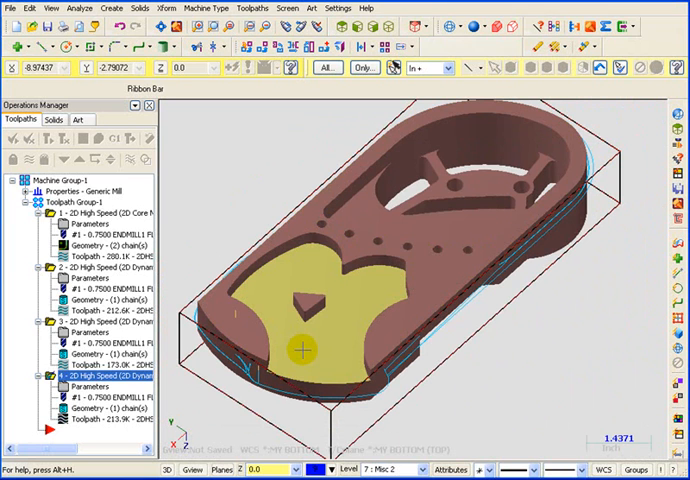
{"action": "mouse_move", "coordinate": [320, 332]}
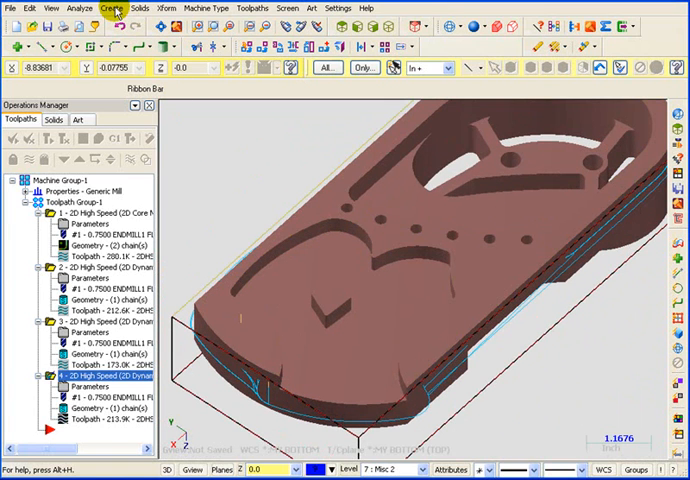
Step: Create curves along all edges of the part's top face
{"action": "left_click", "coordinate": [106, 8]}
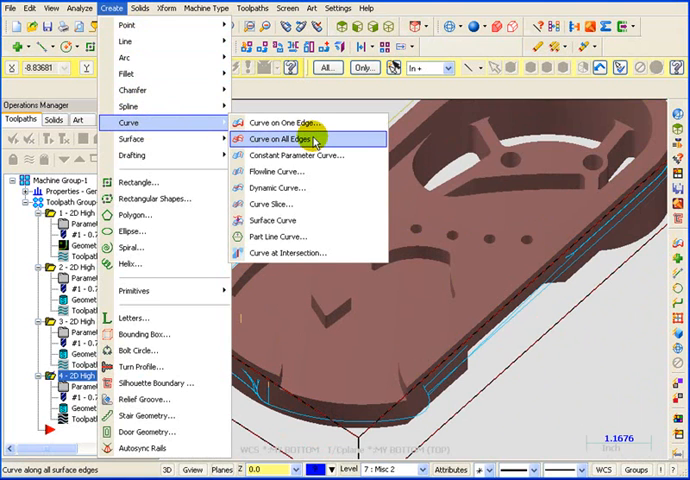
{"action": "left_click", "coordinate": [292, 138]}
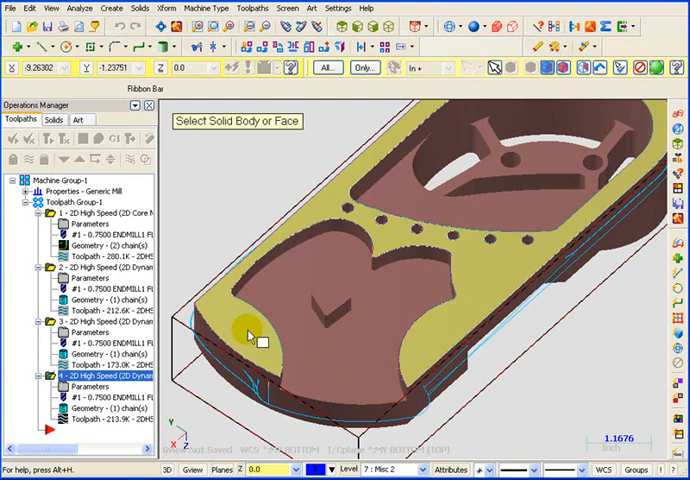
{"action": "left_click", "coordinate": [246, 330]}
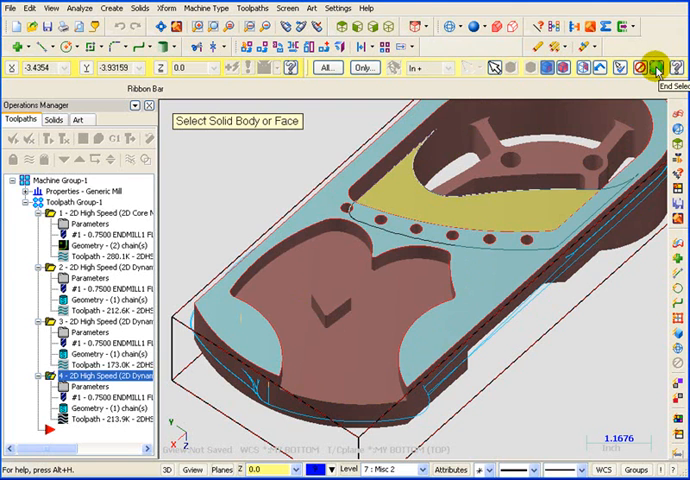
{"action": "left_click", "coordinate": [660, 68]}
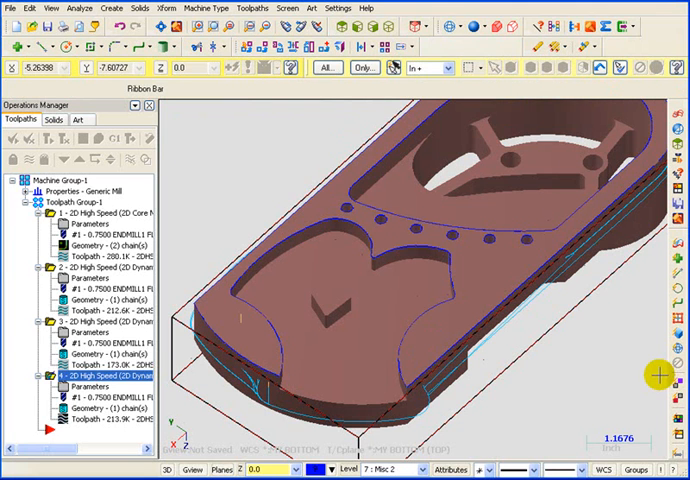
{"action": "mouse_move", "coordinate": [544, 438]}
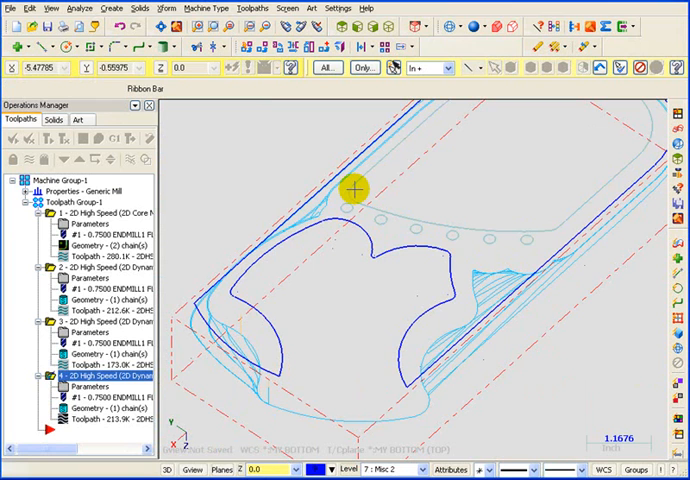
Step: Delete the unwanted edge curves and switch to the Top (WCS) view
{"action": "key", "text": "Delete"}
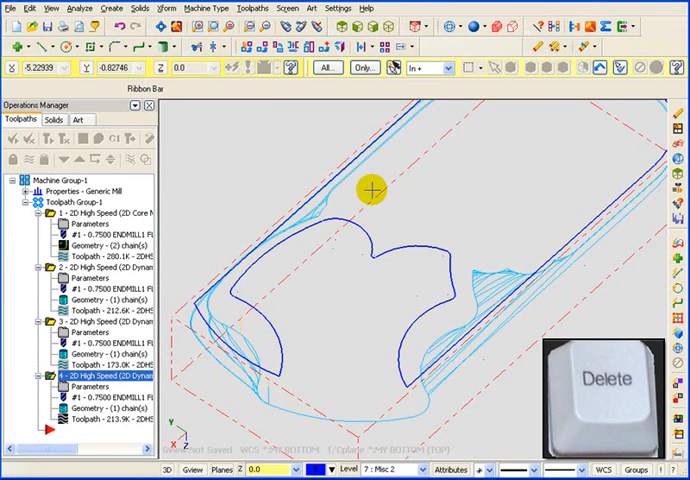
{"action": "right_click", "coordinate": [370, 190]}
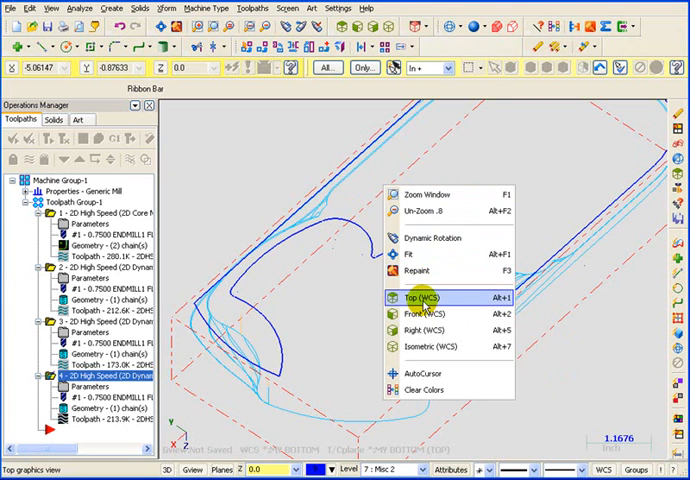
{"action": "left_click", "coordinate": [420, 298]}
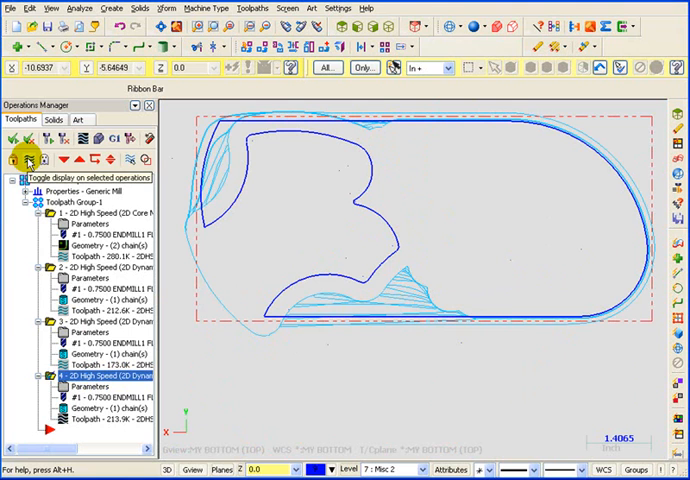
Step: Hide the toolpath display and begin an endpoint line across the pocket outline's open side
{"action": "left_click", "coordinate": [30, 160]}
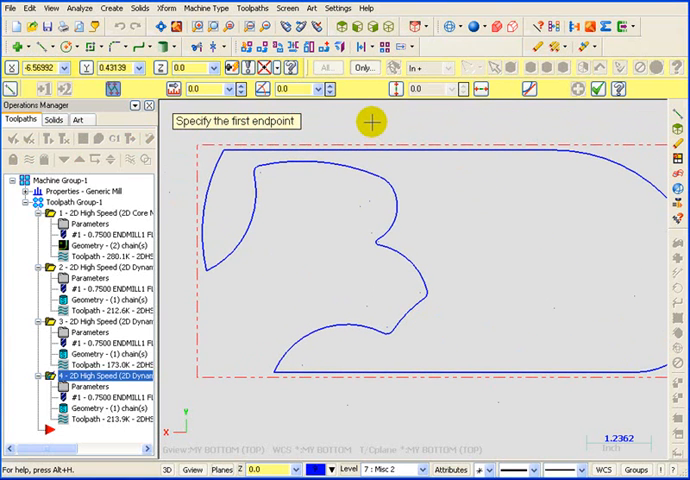
{"action": "left_click", "coordinate": [372, 122]}
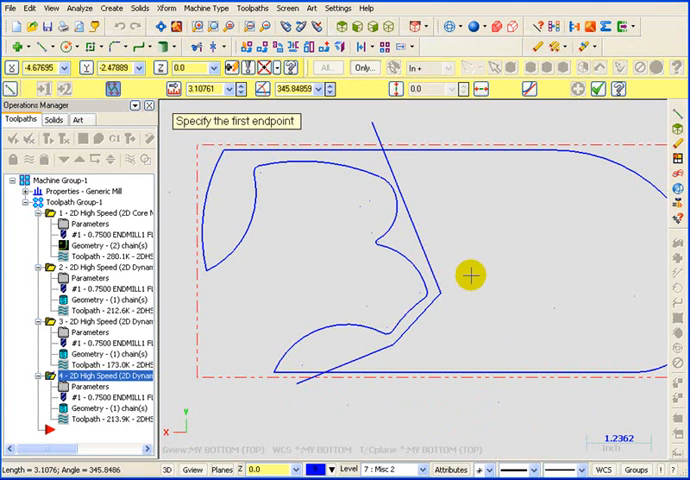
{"action": "mouse_move", "coordinate": [396, 196]}
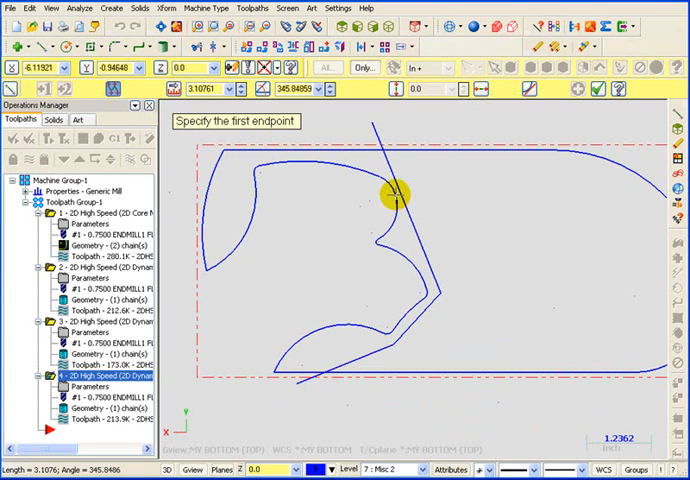
{"action": "mouse_move", "coordinate": [378, 328]}
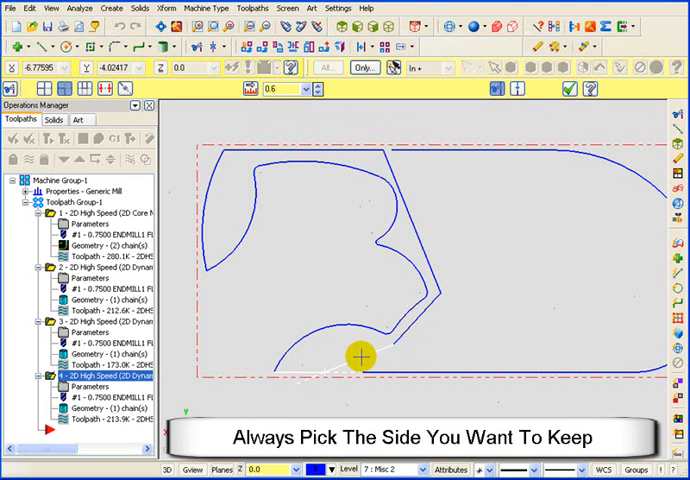
Step: Trim the lines and outline, keeping the picked sides, into one closed boundary
{"action": "left_click", "coordinate": [356, 356]}
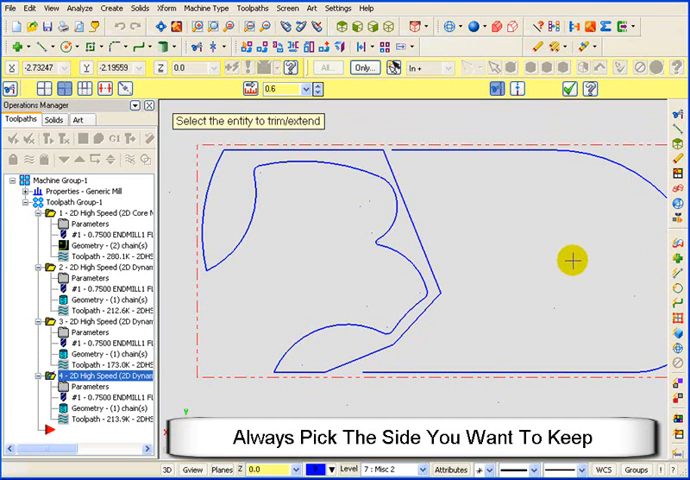
{"action": "mouse_move", "coordinate": [508, 302]}
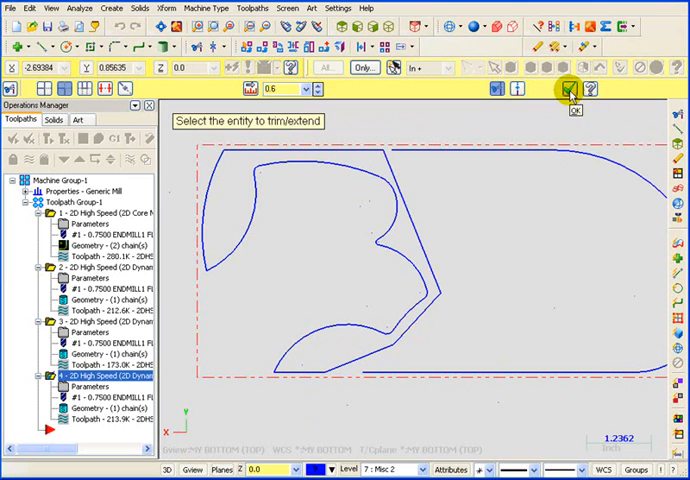
{"action": "left_click", "coordinate": [568, 88]}
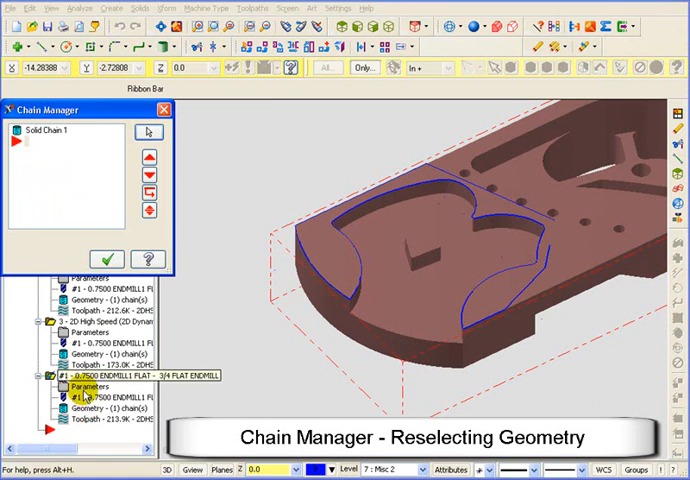
Step: Add the trimmed closed boundary as a wireframe chain in the Chain Manager
{"action": "right_click", "coordinate": [54, 164]}
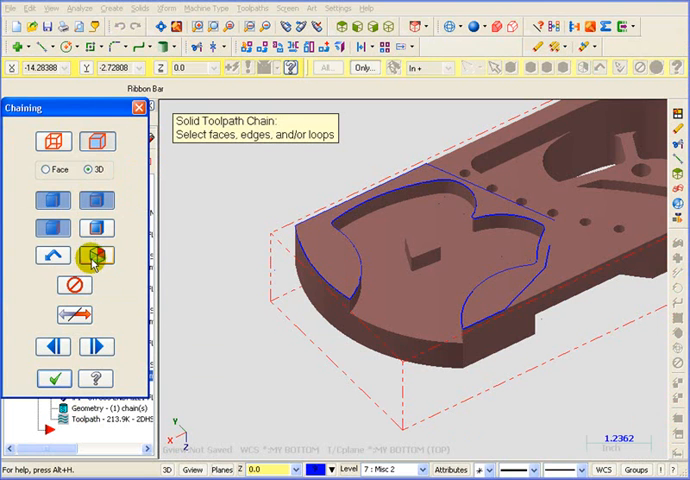
{"action": "left_click", "coordinate": [54, 140]}
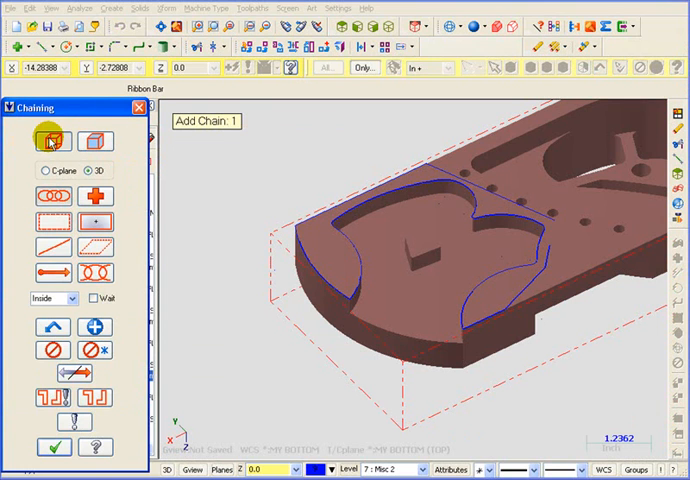
{"action": "left_click", "coordinate": [326, 288]}
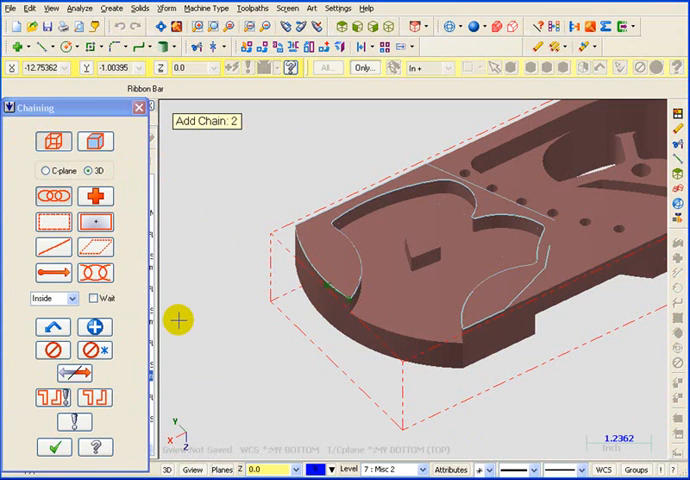
{"action": "left_click", "coordinate": [96, 140]}
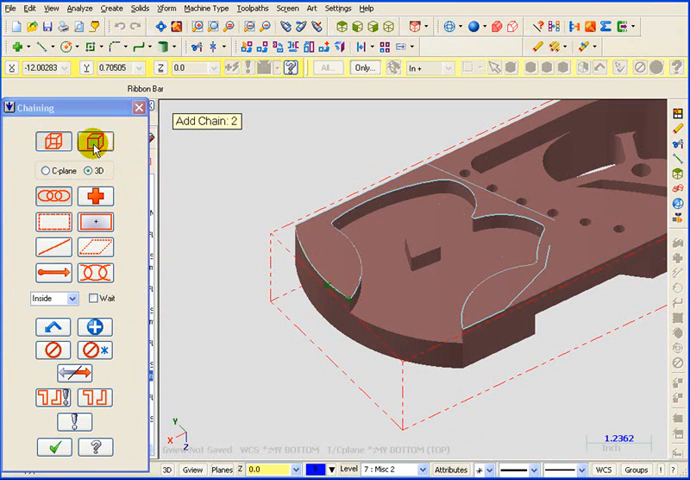
Step: Add the open pocket floor face back as a solid chain and confirm
{"action": "left_click", "coordinate": [96, 142]}
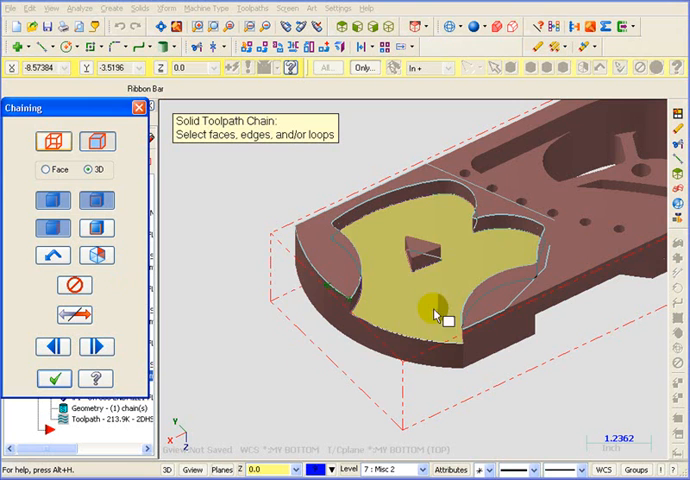
{"action": "left_click", "coordinate": [436, 316]}
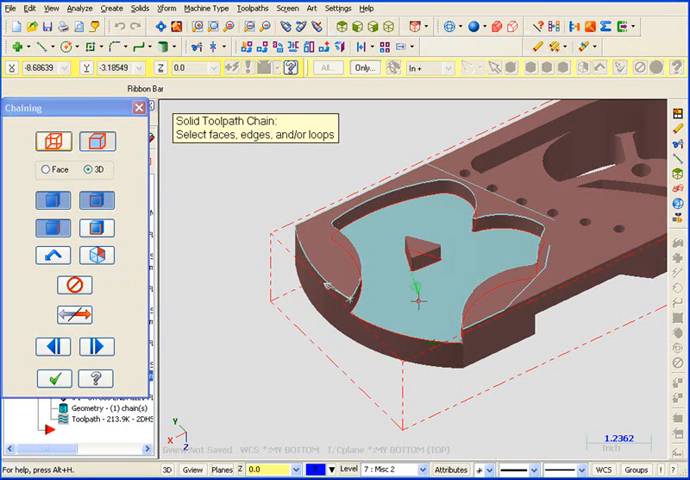
{"action": "left_click", "coordinate": [56, 378]}
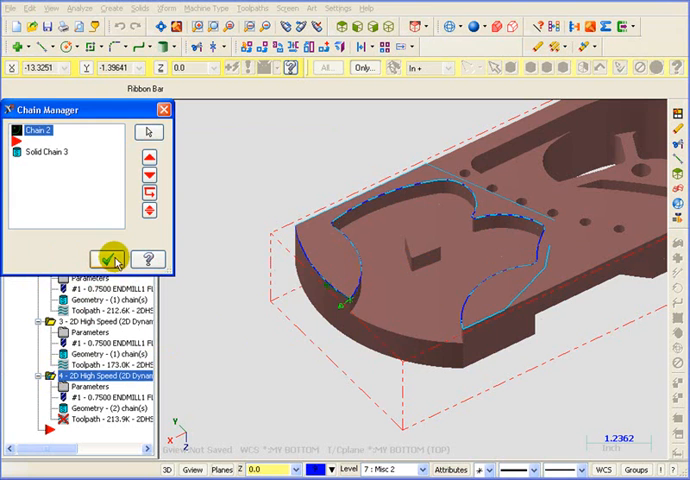
Step: Accept the chain list, regenerate the toolpath, and show it clearing the pocket within the new boundary
{"action": "left_click", "coordinate": [114, 258]}
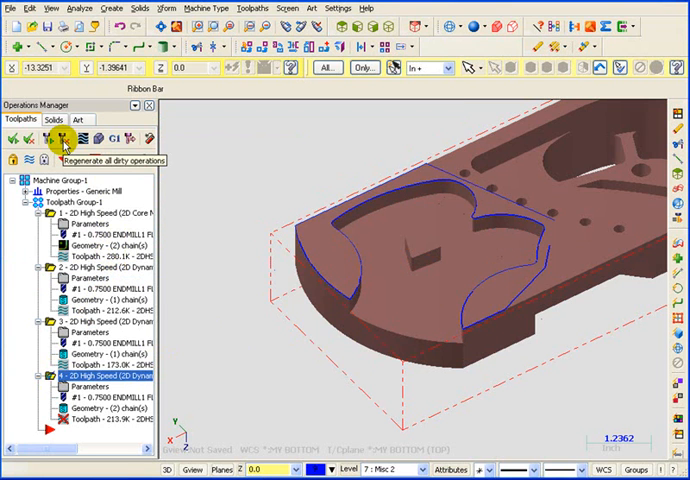
{"action": "left_click", "coordinate": [62, 136]}
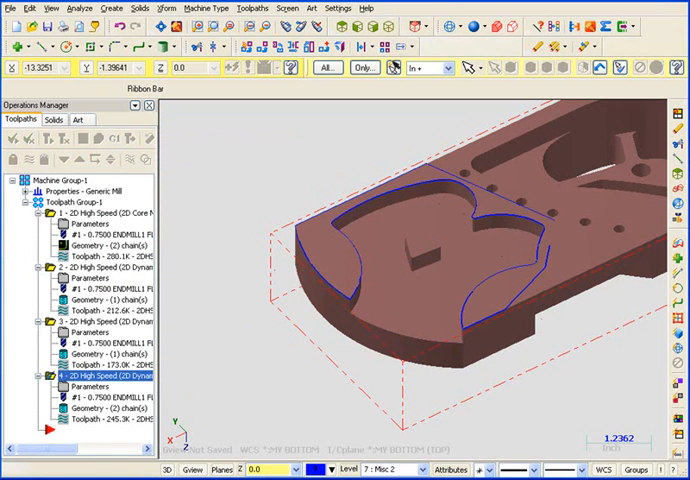
{"action": "left_click", "coordinate": [22, 162]}
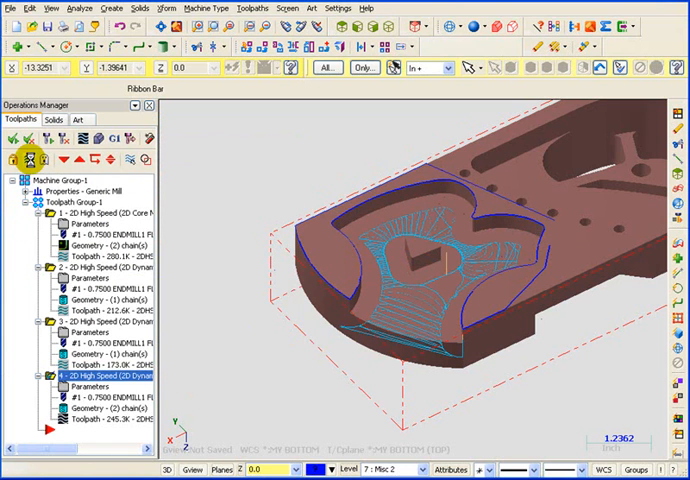